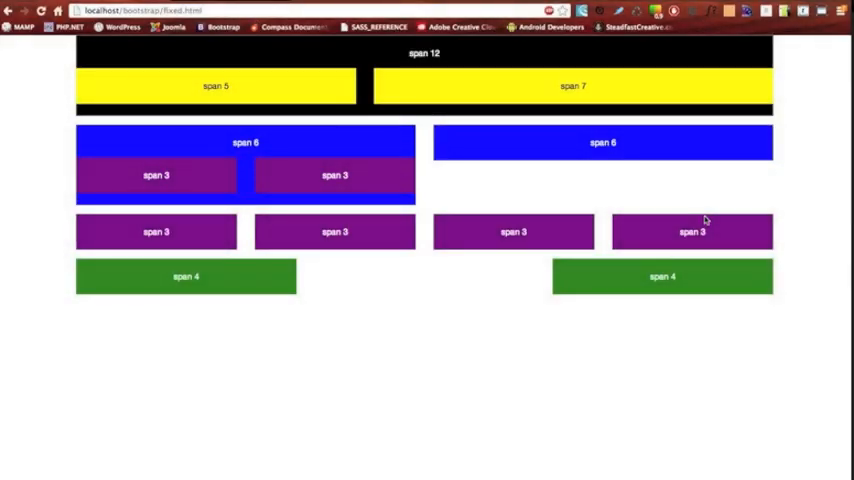
Switch from Chrome to Sublime Text 2 via the app switcher.
{"action": "key", "text": "Cmd+Tab"}
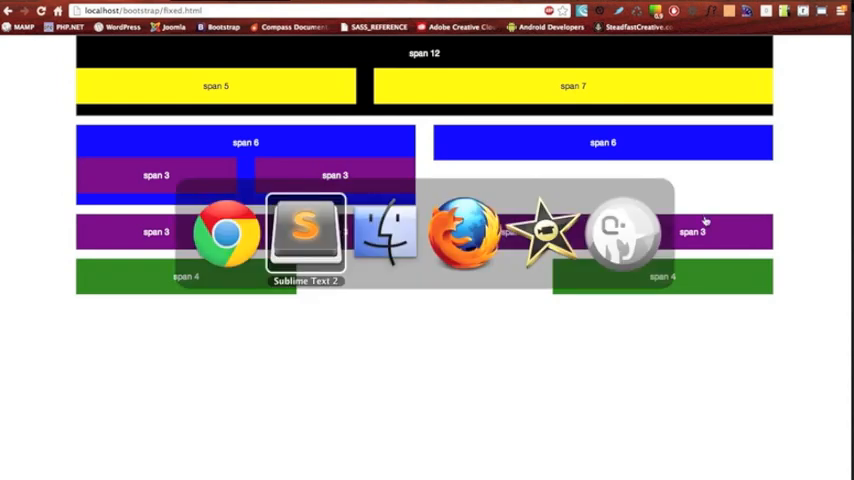
{"action": "left_click", "coordinate": [306, 230]}
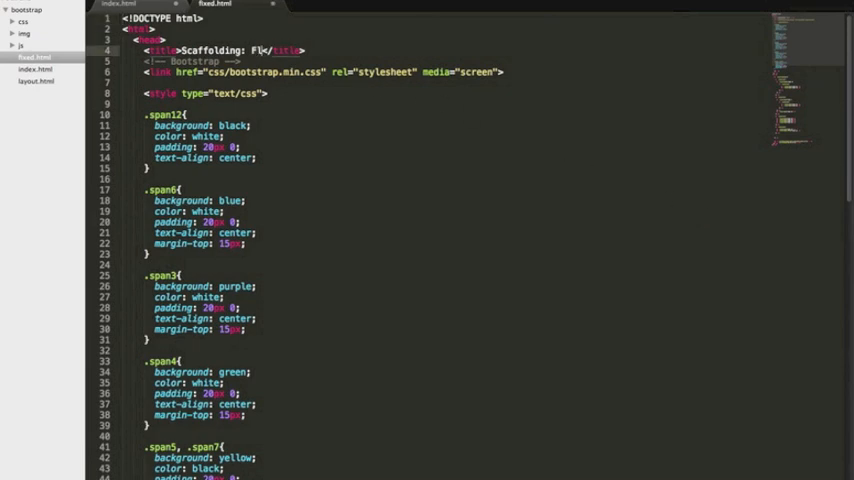
Retitle the page Fluid Layout and change container and row classes to container-fluid and row-fluid.
{"action": "type", "text": "uid Layout"}
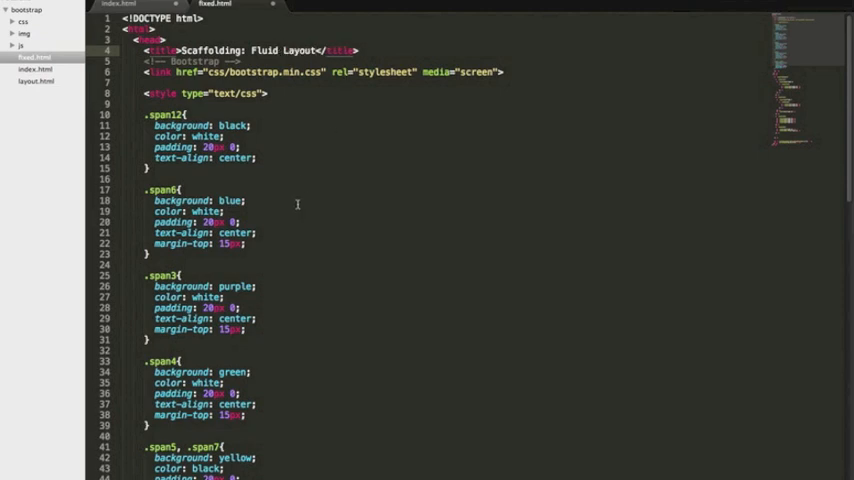
{"action": "scroll", "scroll_direction": "down", "scroll_amount": 3}
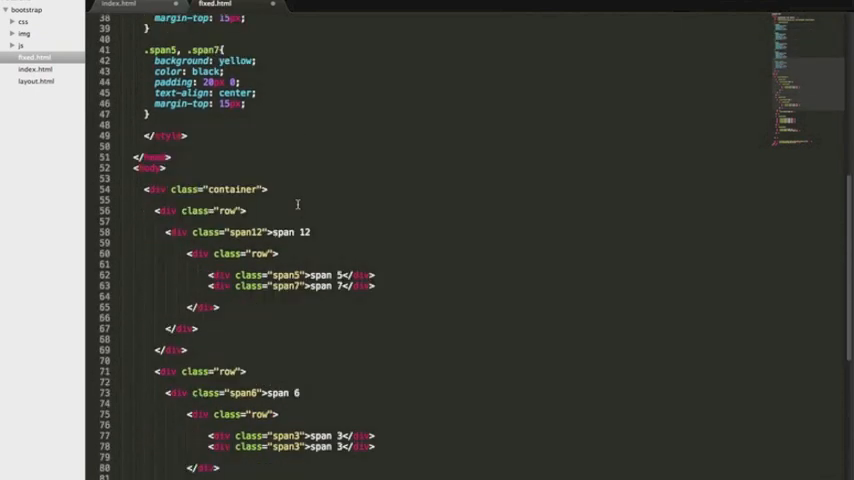
{"action": "scroll", "scroll_direction": "down", "scroll_amount": 3}
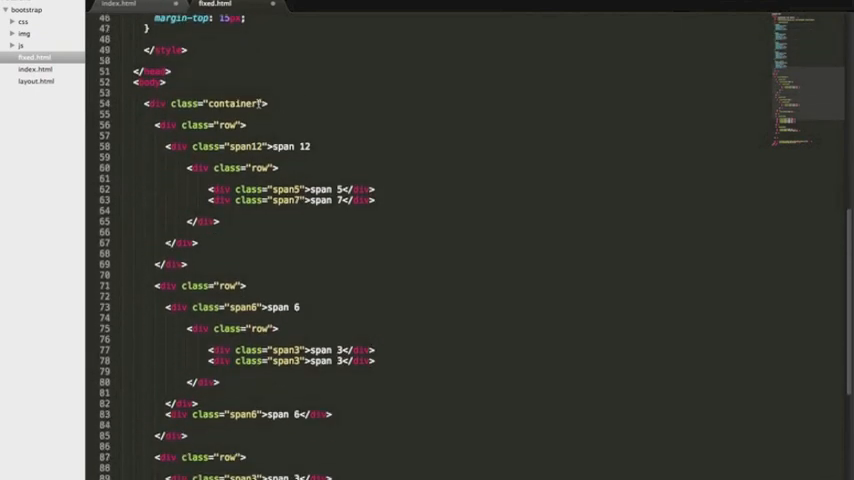
{"action": "type", "text": "-fluid"}
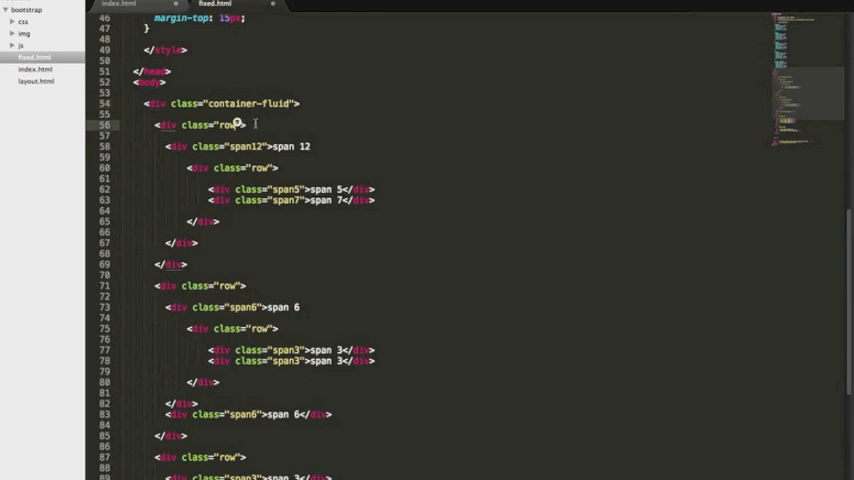
{"action": "type", "text": "-fluid"}
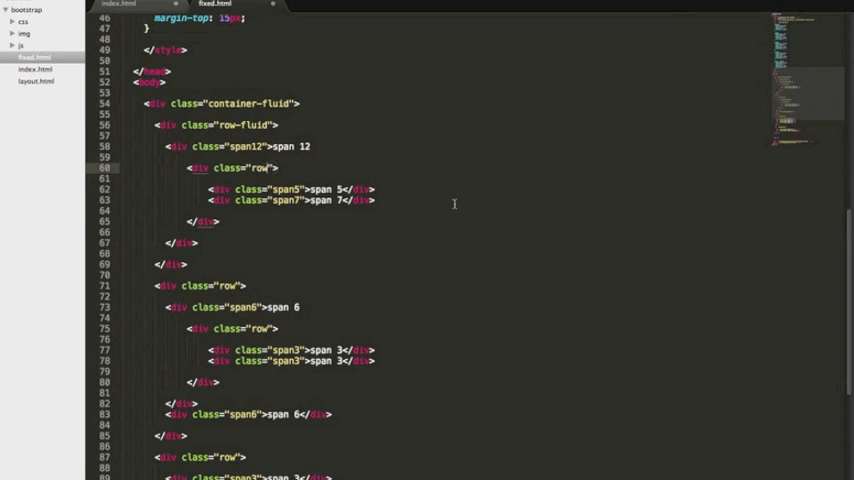
{"action": "type", "text": "-fluid"}
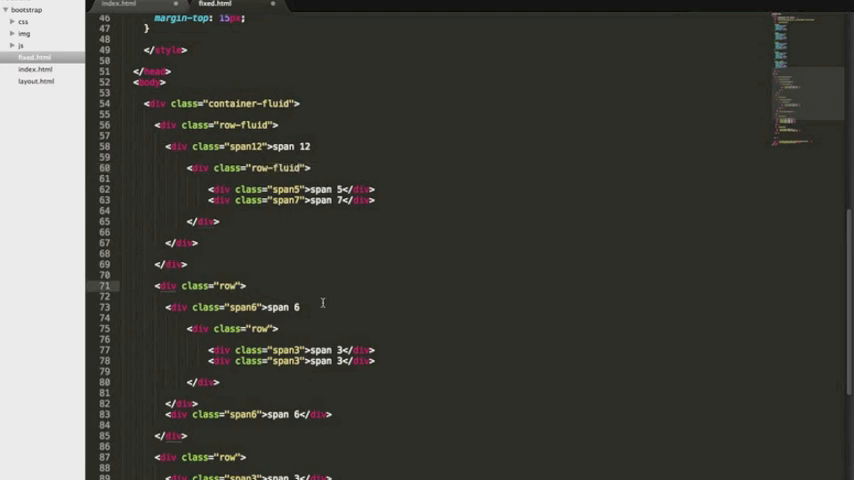
{"action": "type", "text": "-fluid"}
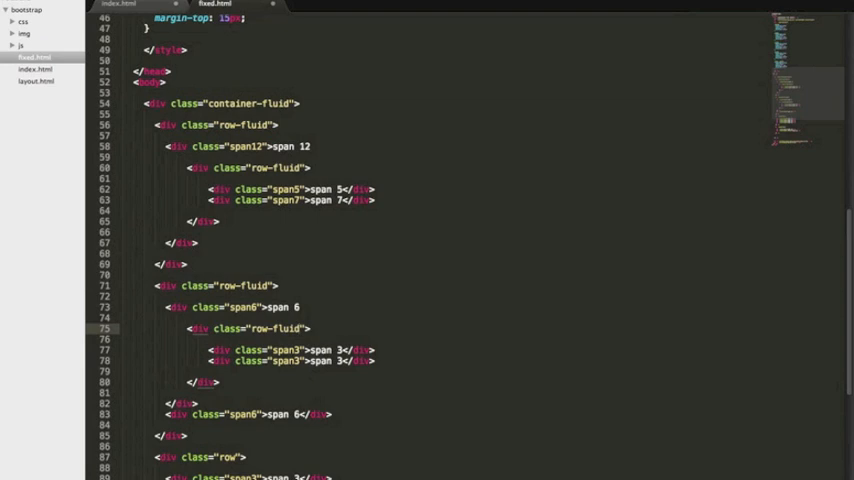
Review the remaining rows and save the page as fluid.html.
{"action": "scroll", "scroll_direction": "down", "scroll_amount": 3}
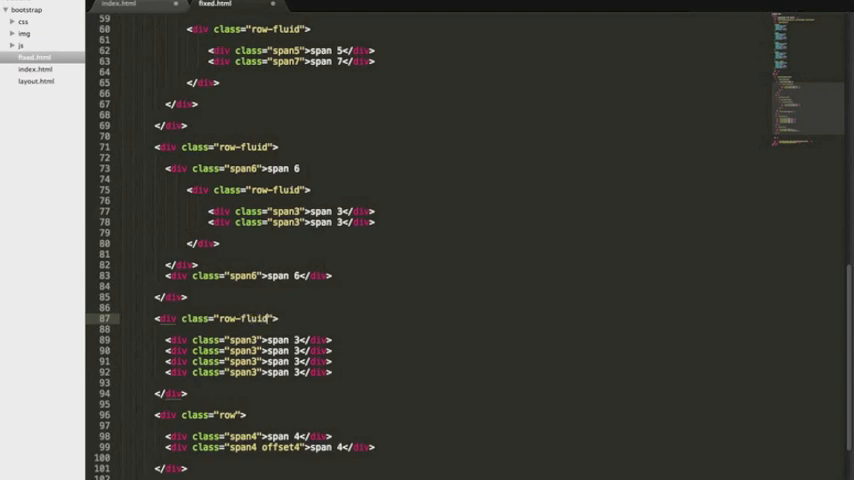
{"action": "scroll", "scroll_direction": "down", "scroll_amount": 3}
{"action": "type", "text": "fluid.html"}
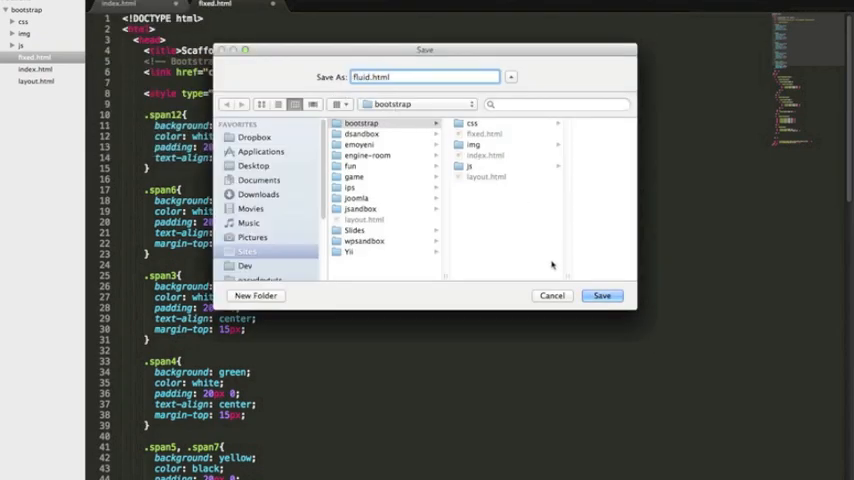
{"action": "left_click", "coordinate": [602, 296]}
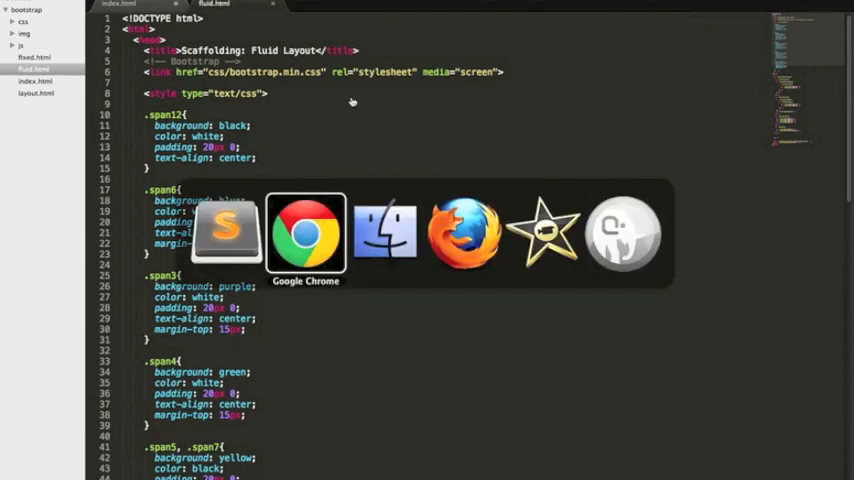
Reload fluid.html in Chrome to see the rows stretch across the full window.
{"action": "left_click", "coordinate": [306, 232]}
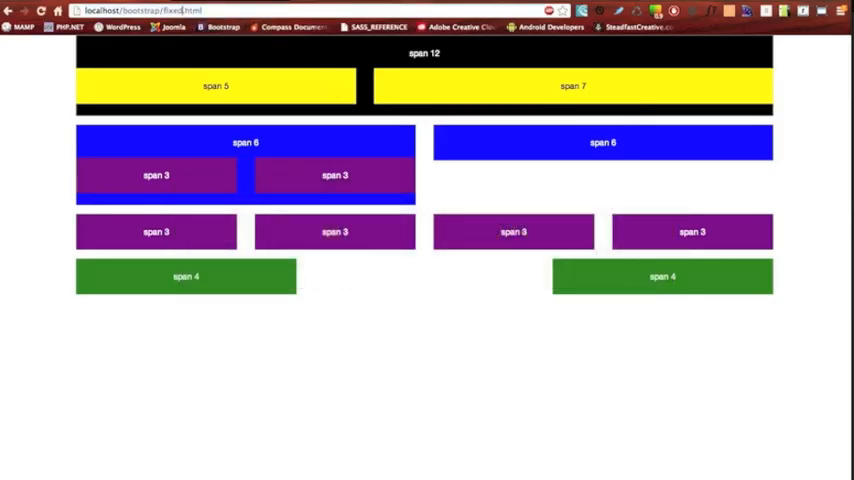
{"action": "left_click", "coordinate": [160, 10]}
{"action": "type", "text": "lu"}
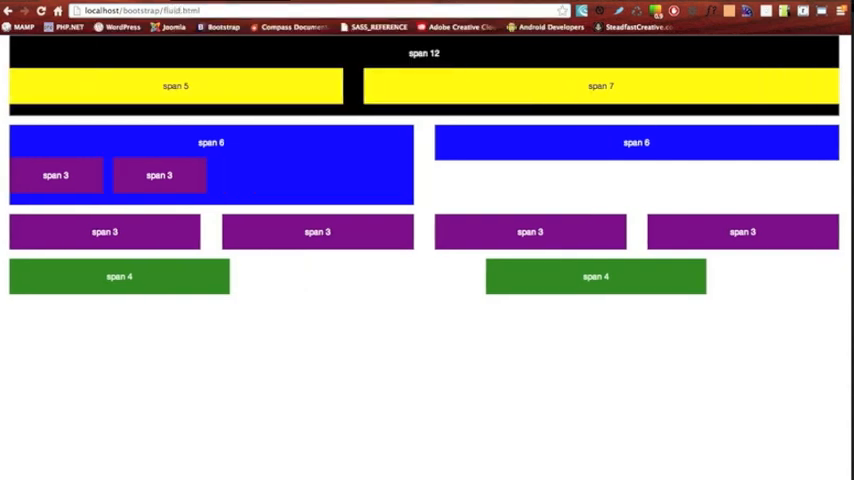
{"action": "mouse_move", "coordinate": [384, 98]}
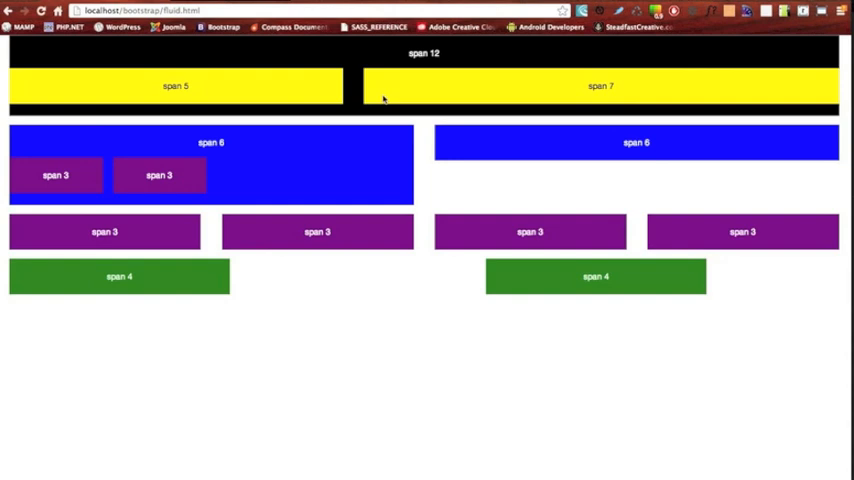
{"action": "mouse_move", "coordinate": [130, 120]}
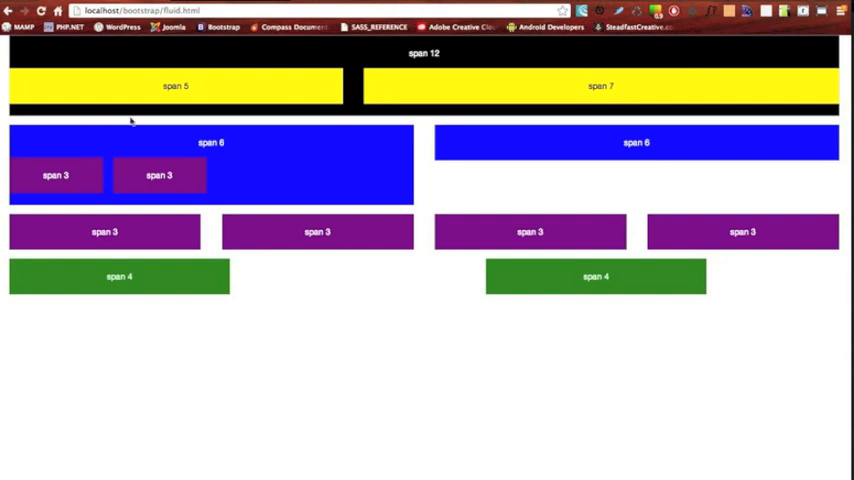
{"action": "mouse_move", "coordinate": [684, 216]}
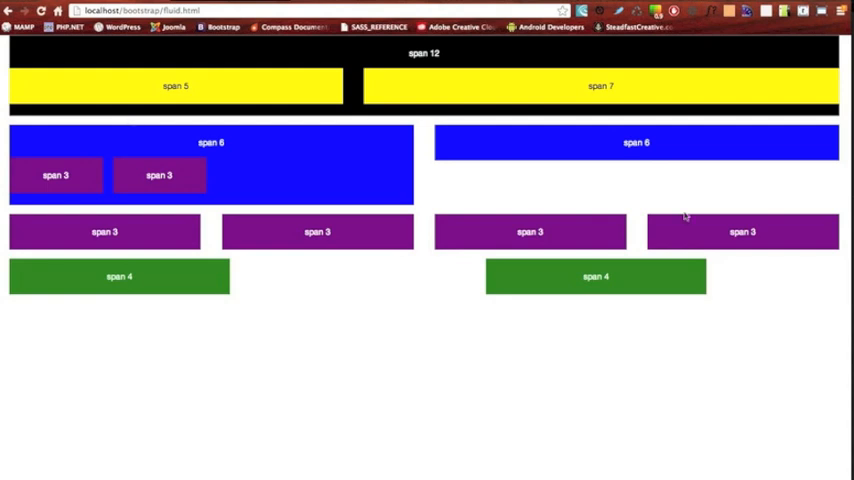
{"action": "mouse_move", "coordinate": [172, 282]}
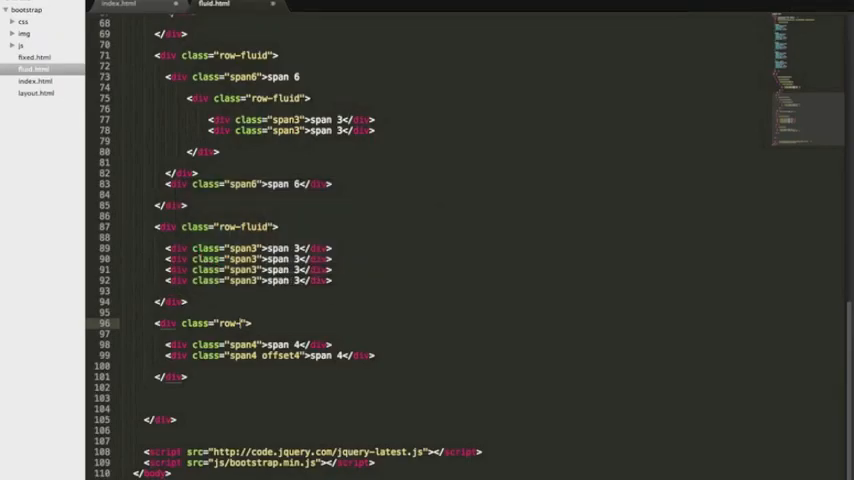
Complete the last row's class as row-fluid around the two span4 columns.
{"action": "type", "text": "luid"}
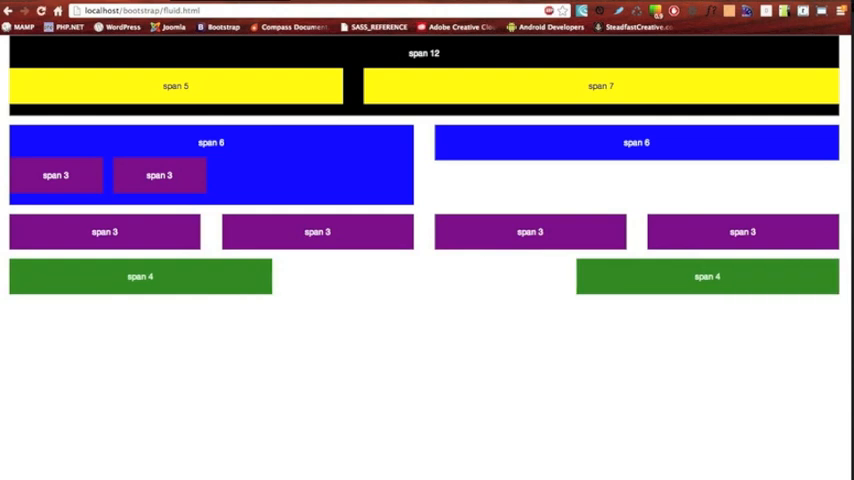
{"action": "mouse_move", "coordinate": [256, 232]}
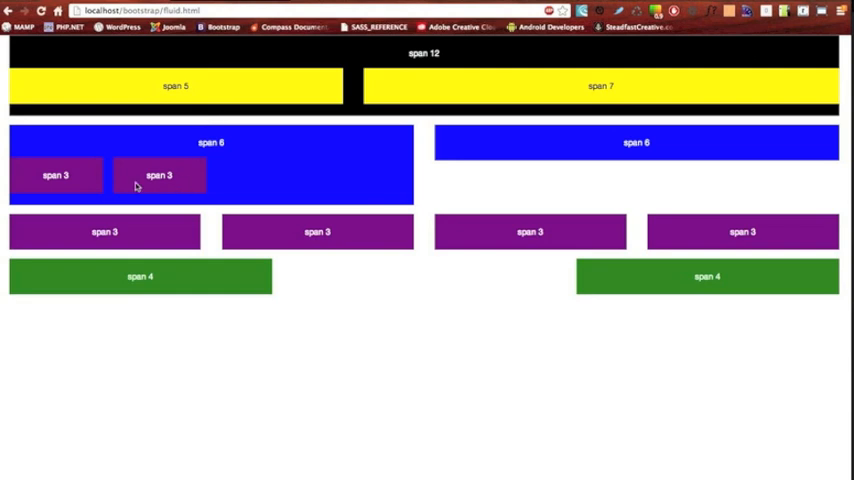
{"action": "mouse_move", "coordinate": [66, 182]}
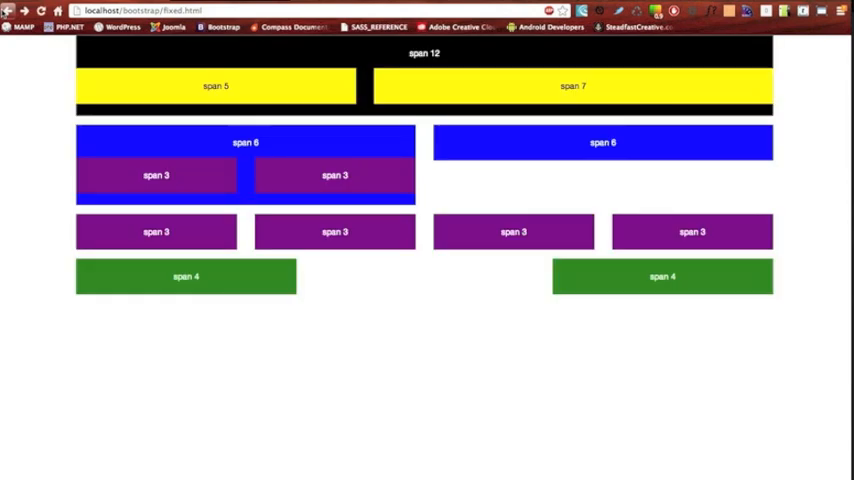
{"action": "mouse_move", "coordinate": [170, 192]}
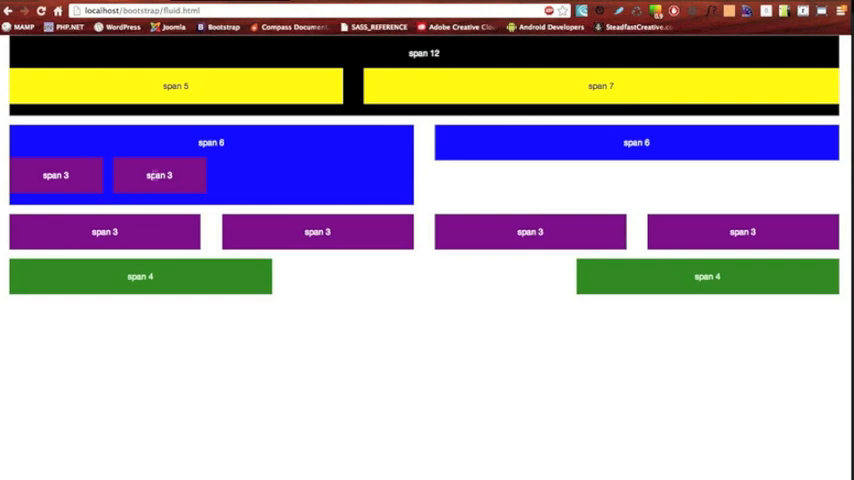
{"action": "mouse_move", "coordinate": [150, 184]}
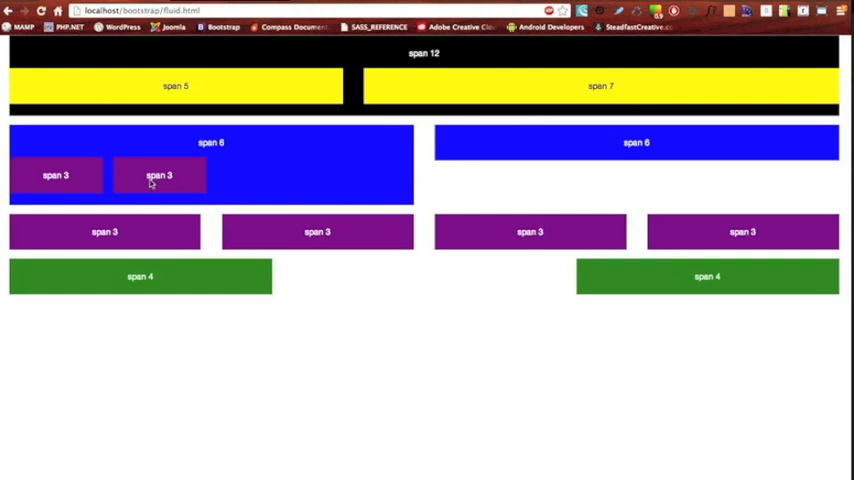
{"action": "mouse_move", "coordinate": [322, 184]}
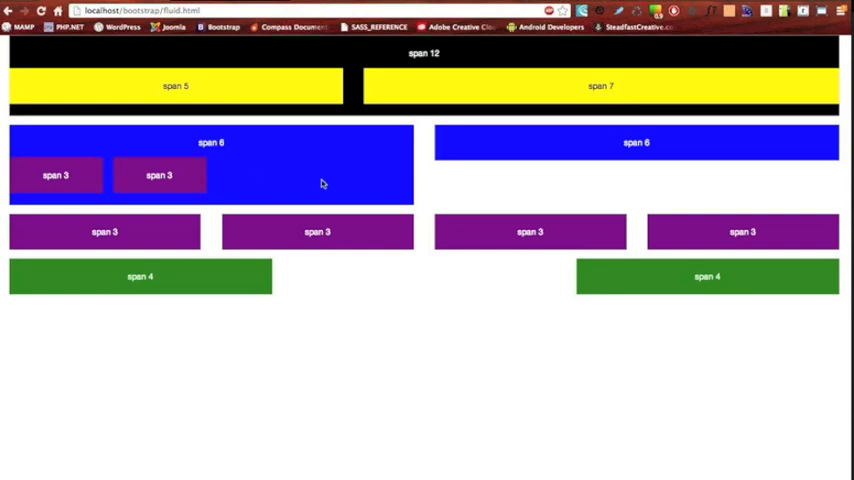
{"action": "mouse_move", "coordinate": [288, 190]}
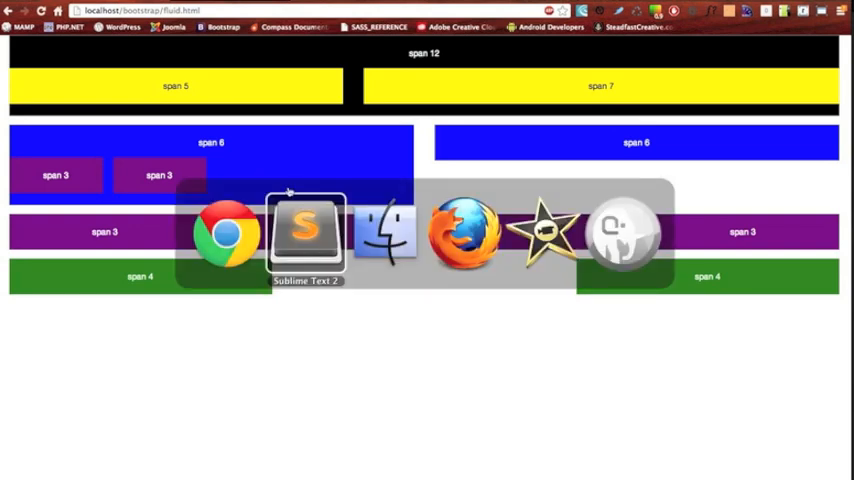
Add an offset6 class to the second nested span3 div in fluid.html.
{"action": "left_click", "coordinate": [306, 232]}
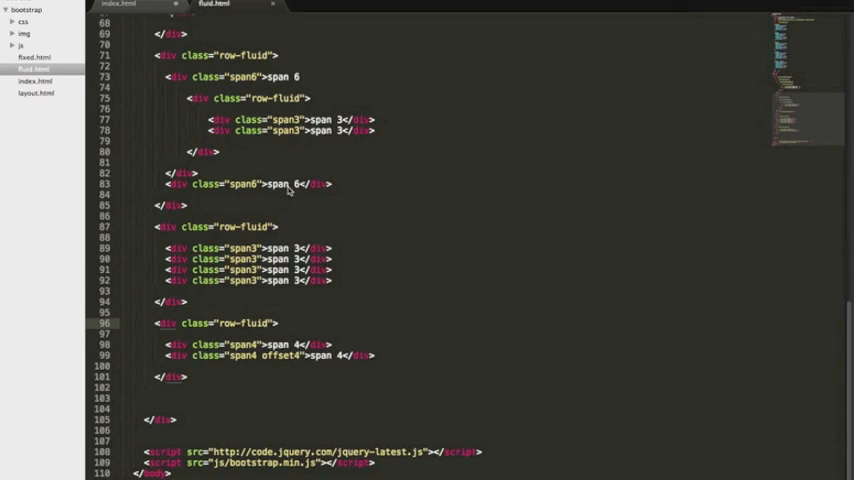
{"action": "scroll", "scroll_direction": "up", "scroll_amount": 3}
{"action": "type", "text": " off"}
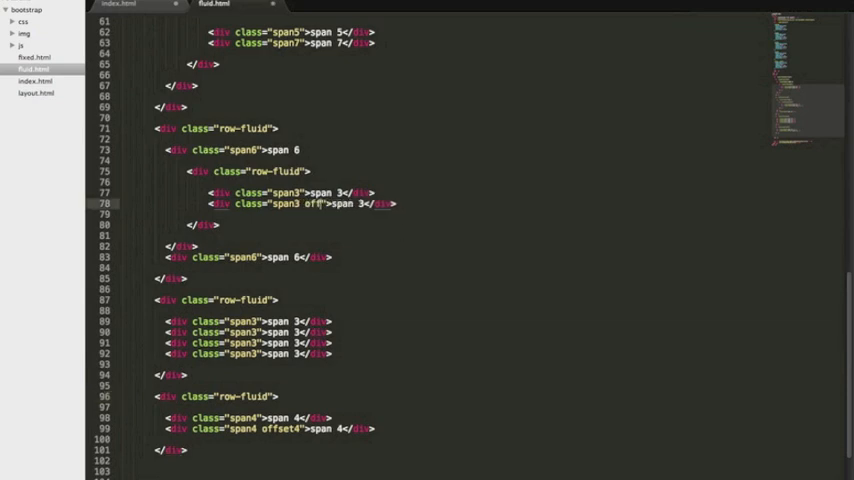
{"action": "type", "text": "set"}
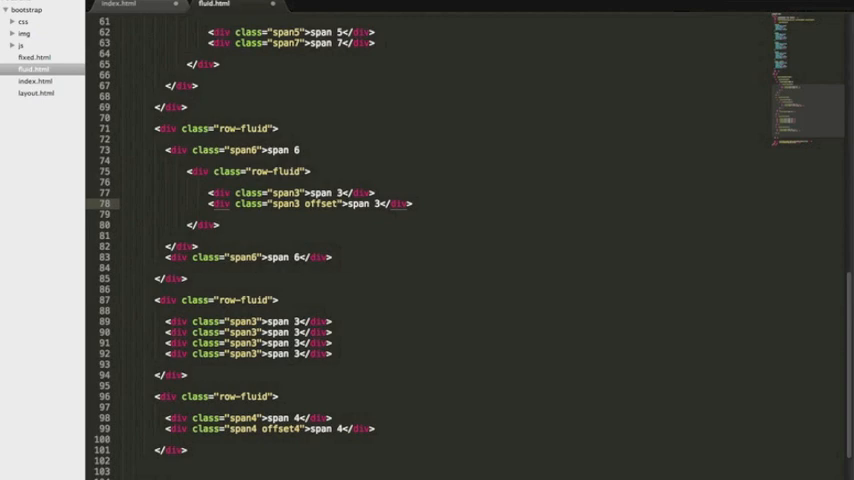
{"action": "type", "text": "6"}
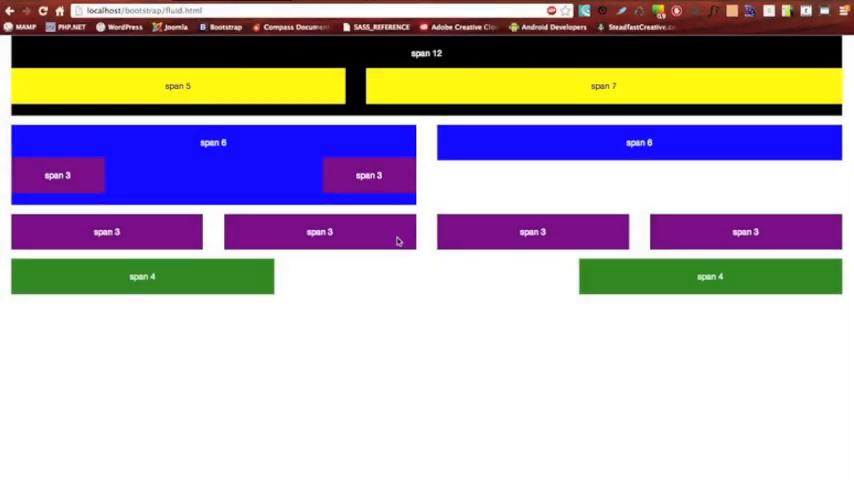
{"action": "mouse_move", "coordinate": [388, 224]}
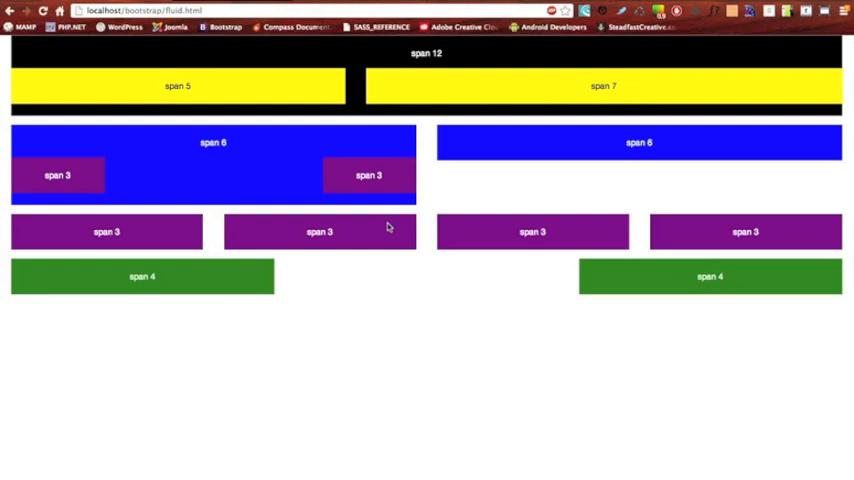
{"action": "mouse_move", "coordinate": [214, 184]}
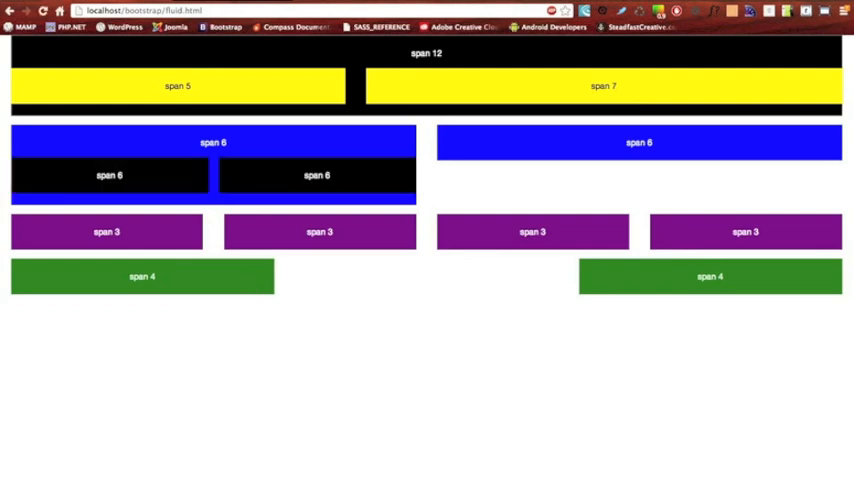
{"action": "mouse_move", "coordinate": [278, 288]}
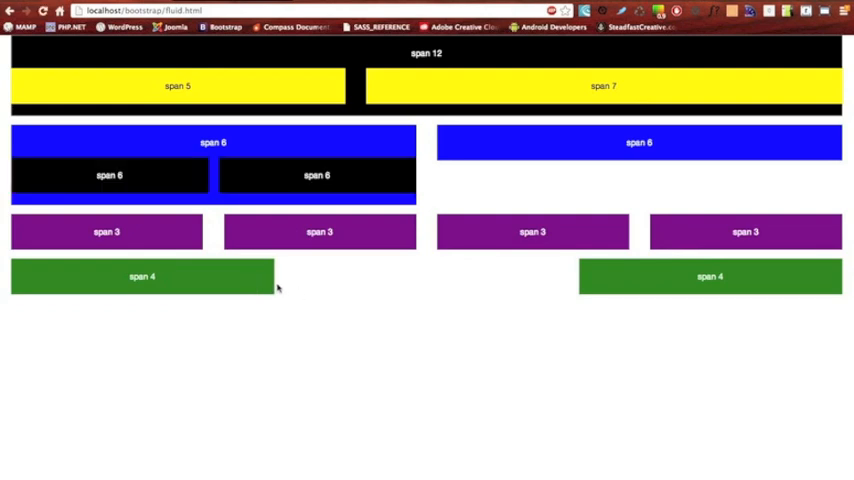
{"action": "mouse_move", "coordinate": [92, 190]}
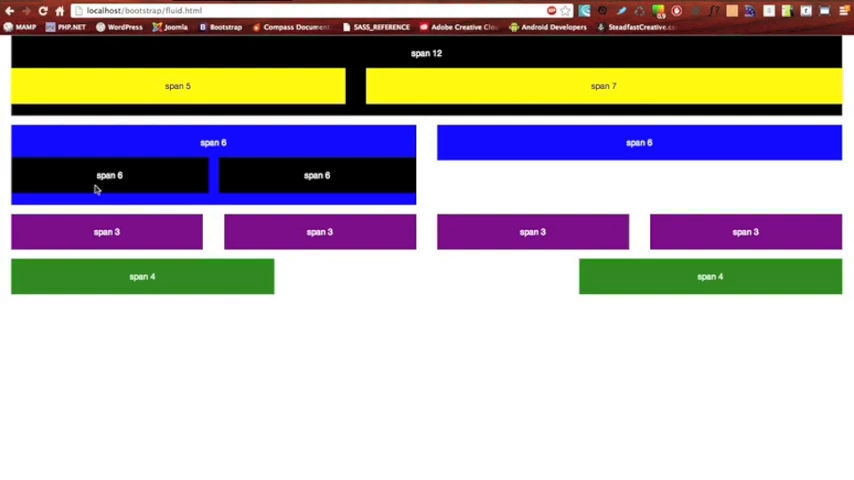
{"action": "mouse_move", "coordinate": [228, 142]}
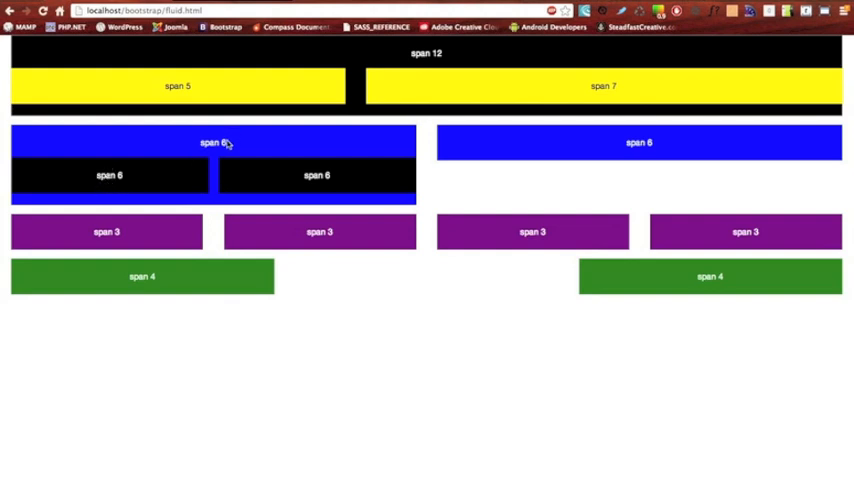
{"action": "mouse_move", "coordinate": [128, 180]}
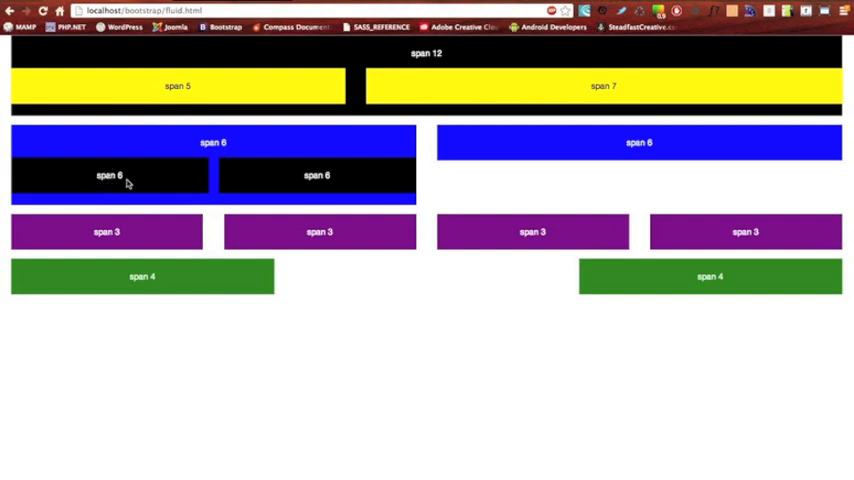
{"action": "mouse_move", "coordinate": [232, 140]}
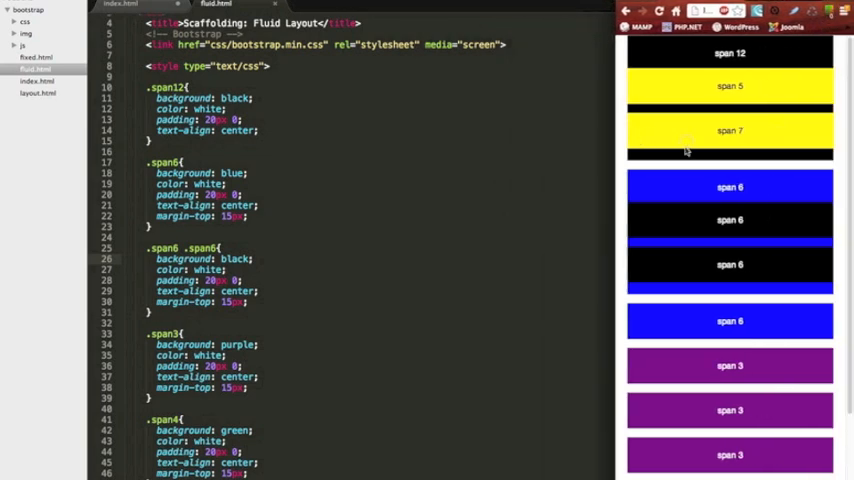
Scroll the narrowed page to see the fluid columns stacked as full-width blocks.
{"action": "scroll", "scroll_direction": "down", "scroll_amount": 3}
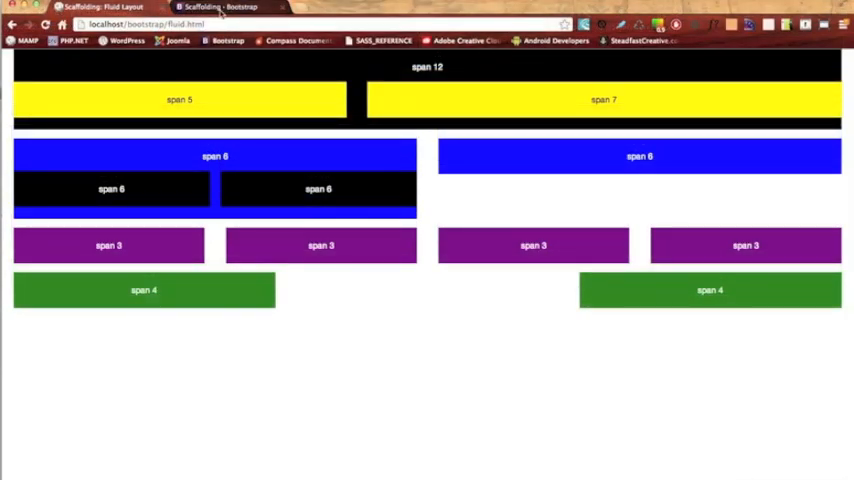
View the Bootstrap Scaffolding docs on responsive utilities, then return to the local page tab.
{"action": "left_click", "coordinate": [228, 8]}
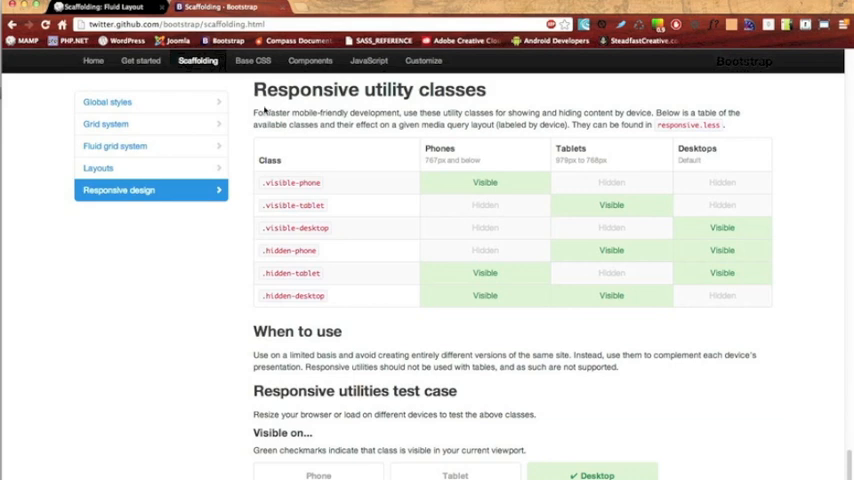
{"action": "left_click", "coordinate": [96, 12]}
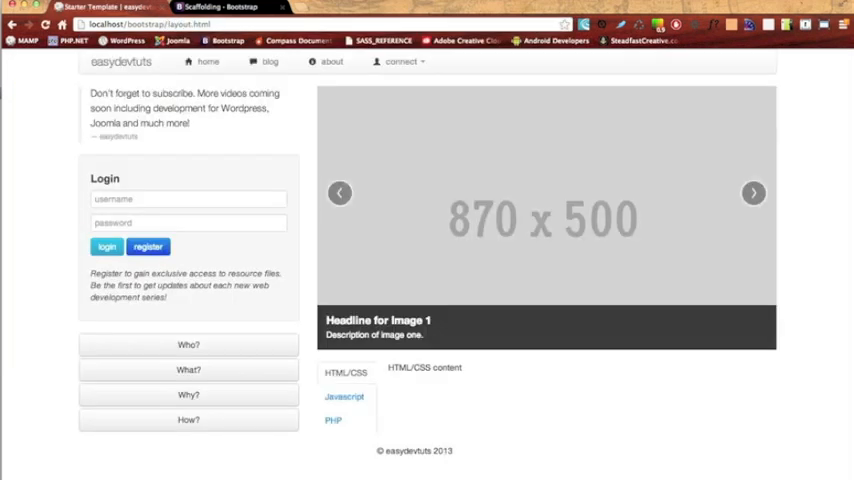
{"action": "mouse_move", "coordinate": [248, 66]}
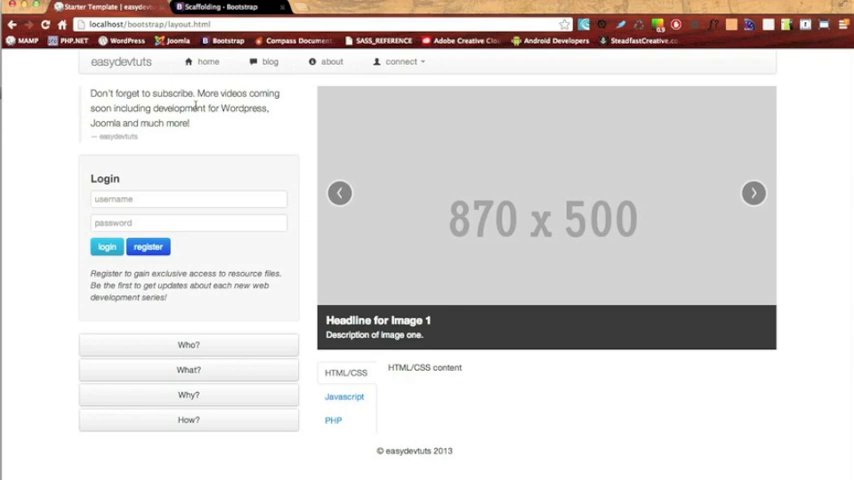
{"action": "mouse_move", "coordinate": [196, 120]}
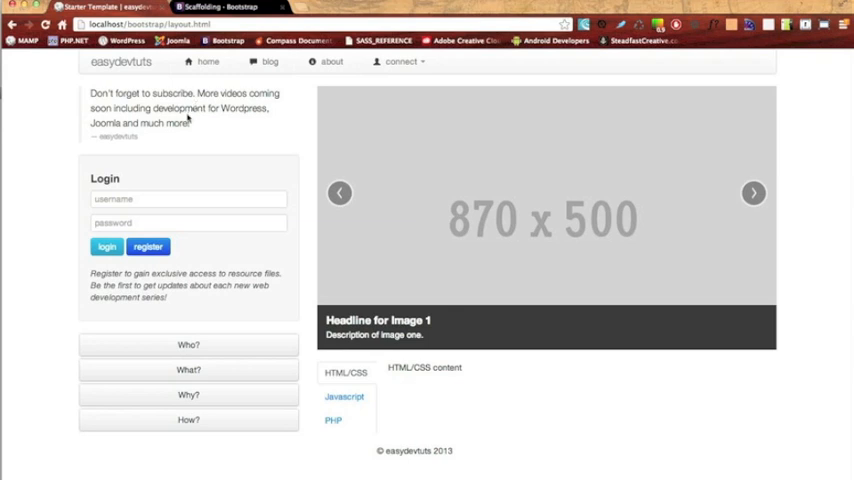
{"action": "mouse_move", "coordinate": [200, 108]}
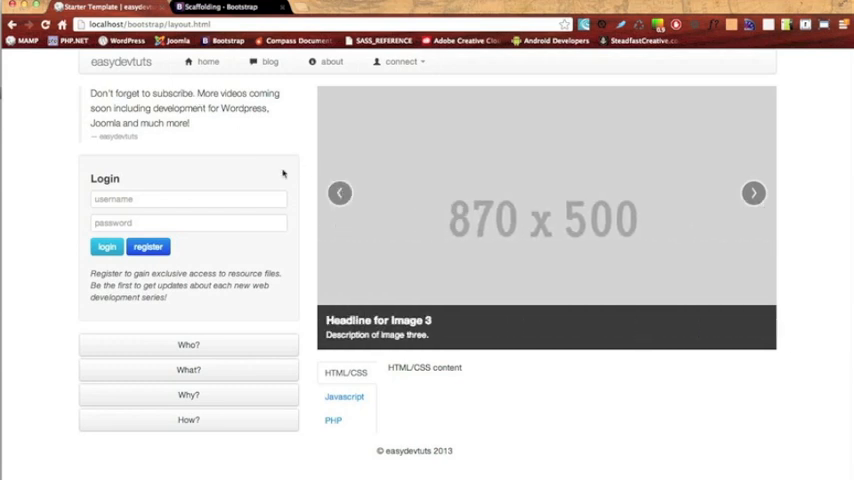
Try the connect dropdown and show the PHP content tab on layout.html.
{"action": "left_click", "coordinate": [398, 60]}
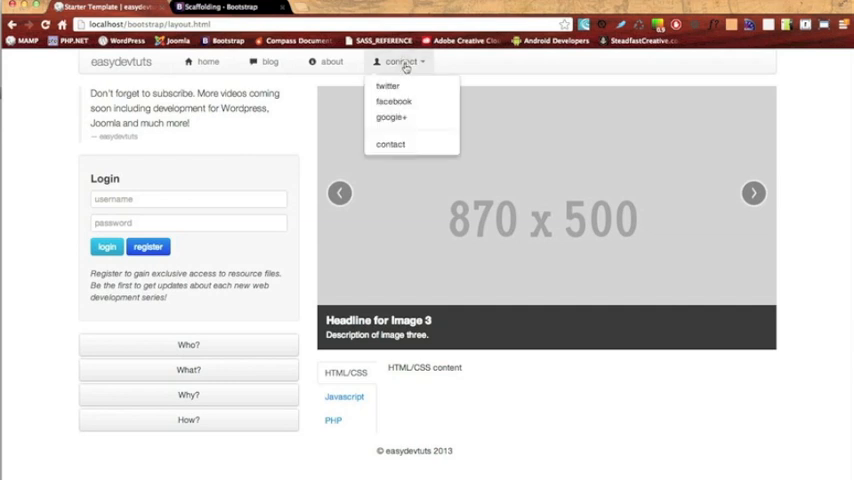
{"action": "left_click", "coordinate": [334, 422]}
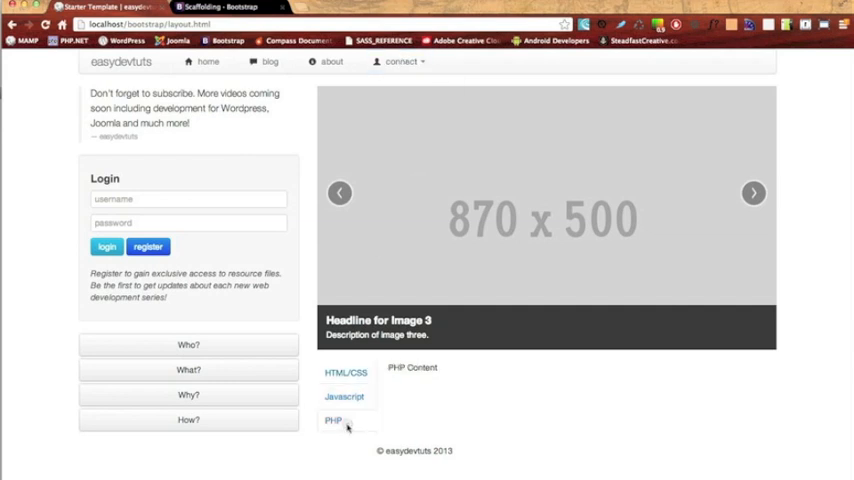